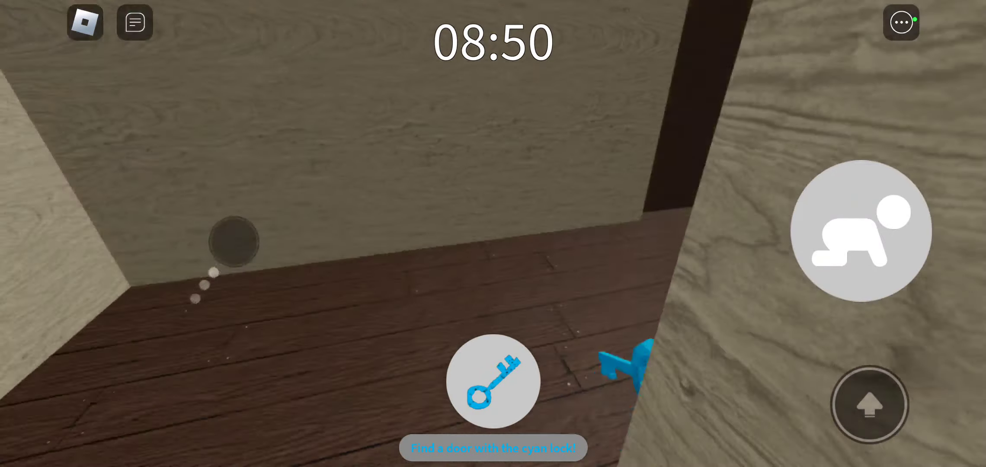
# Swap the key for the wooden plank near the stairs
pyautogui.click(493, 381)
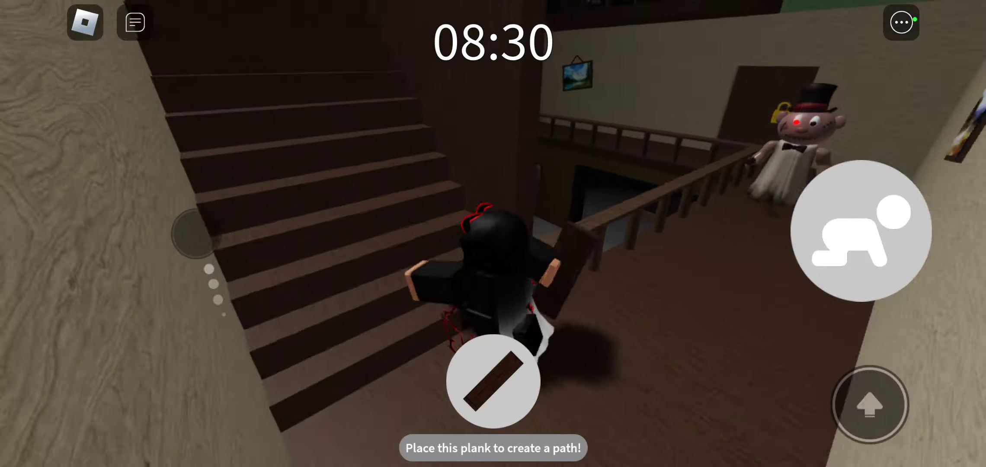
# Place the plank to finish the escape and reach the You Escaped results (+25 coins, +380 XP)
pyautogui.click(493, 380)
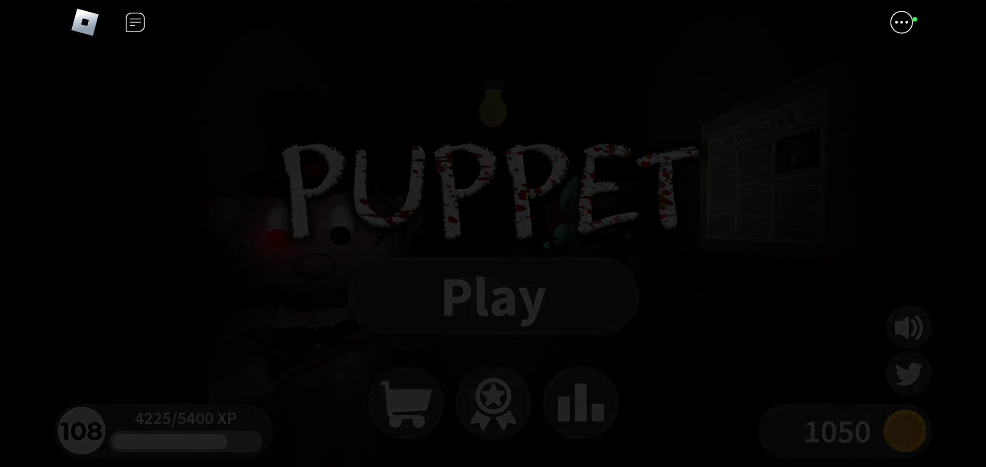
pyautogui.click(492, 296)
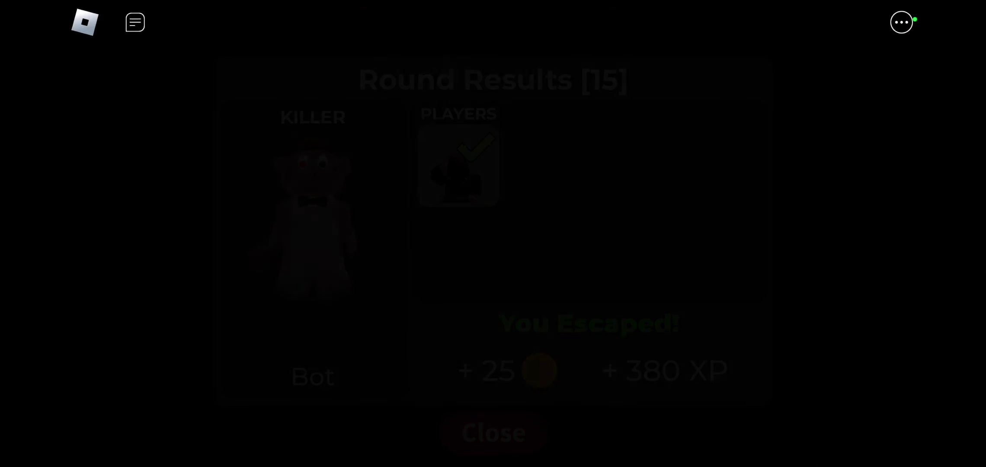